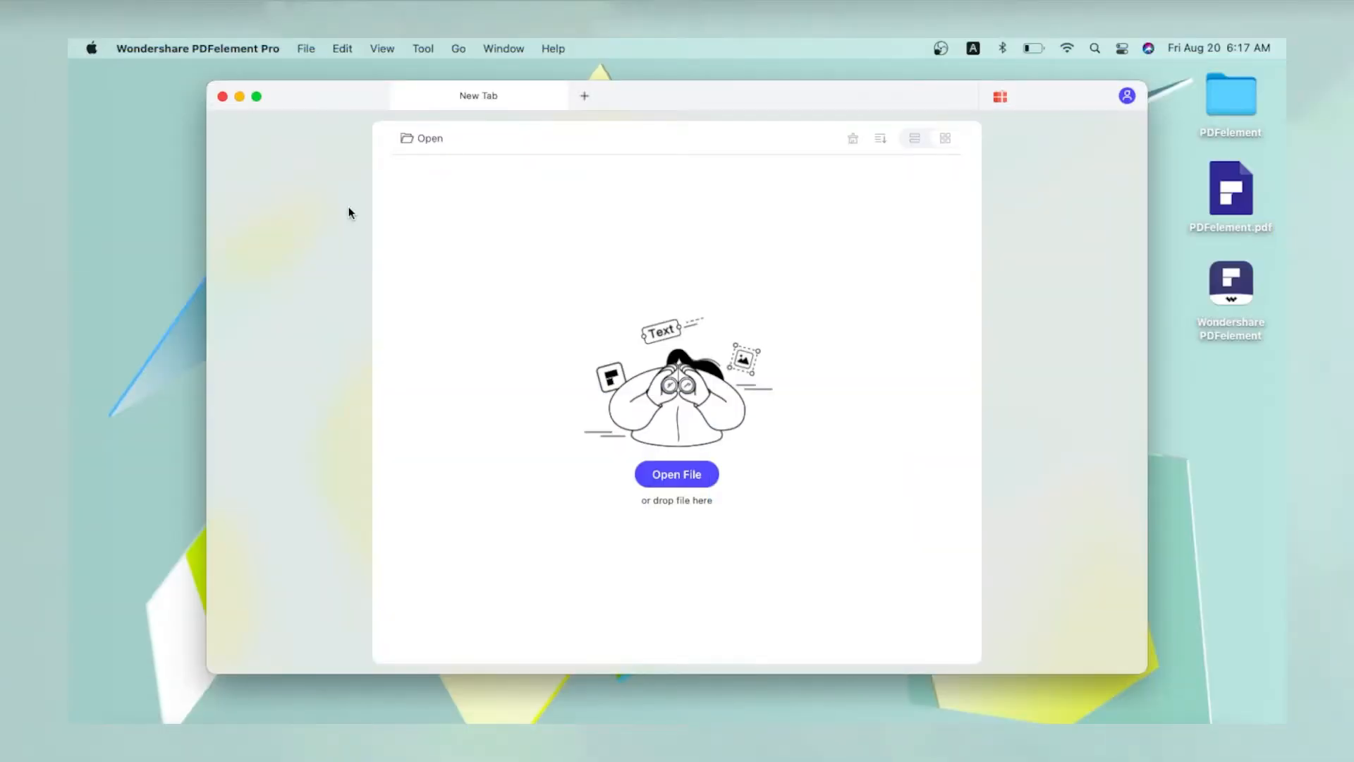
# Create a new blank PDF document from the File menu and save it to the Desktop
pyautogui.click(305, 48)
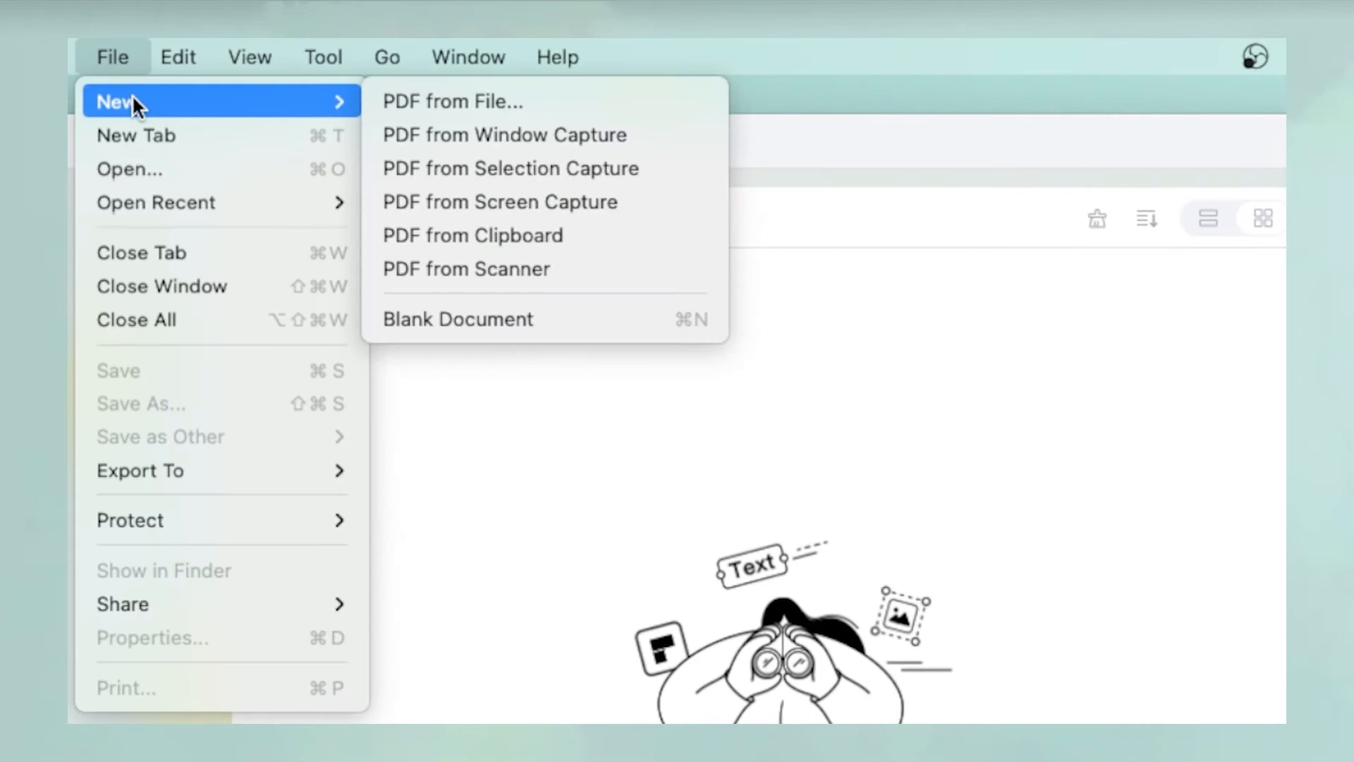
pyautogui.click(457, 319)
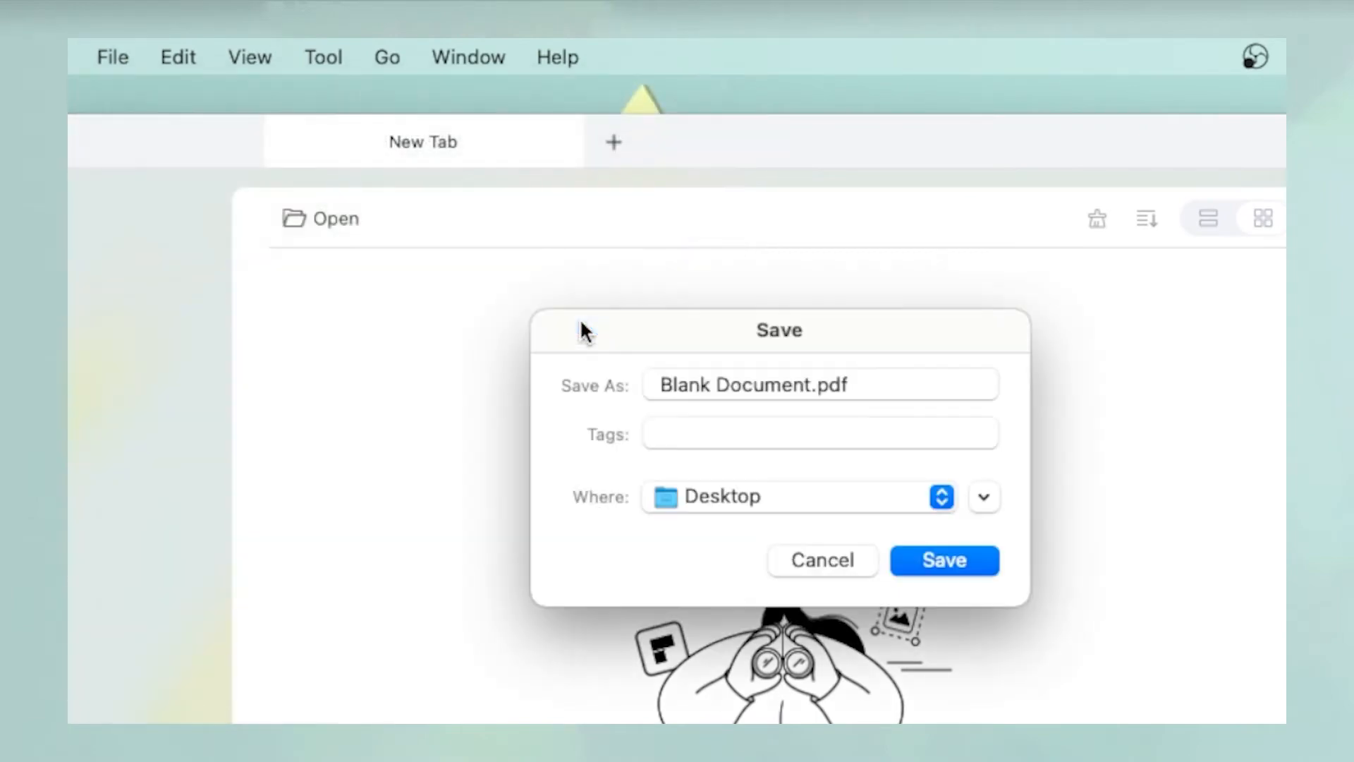
pyautogui.click(945, 560)
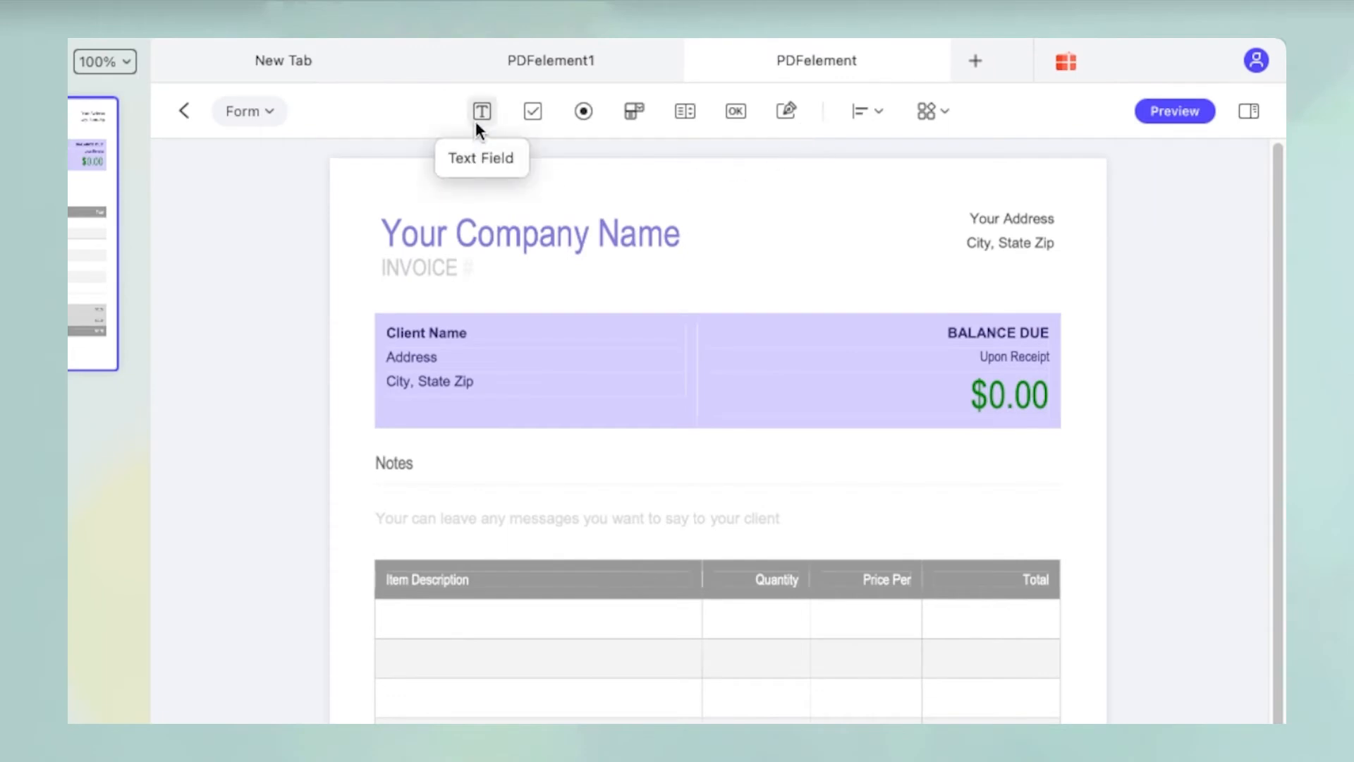
pyautogui.moveTo(591, 122)
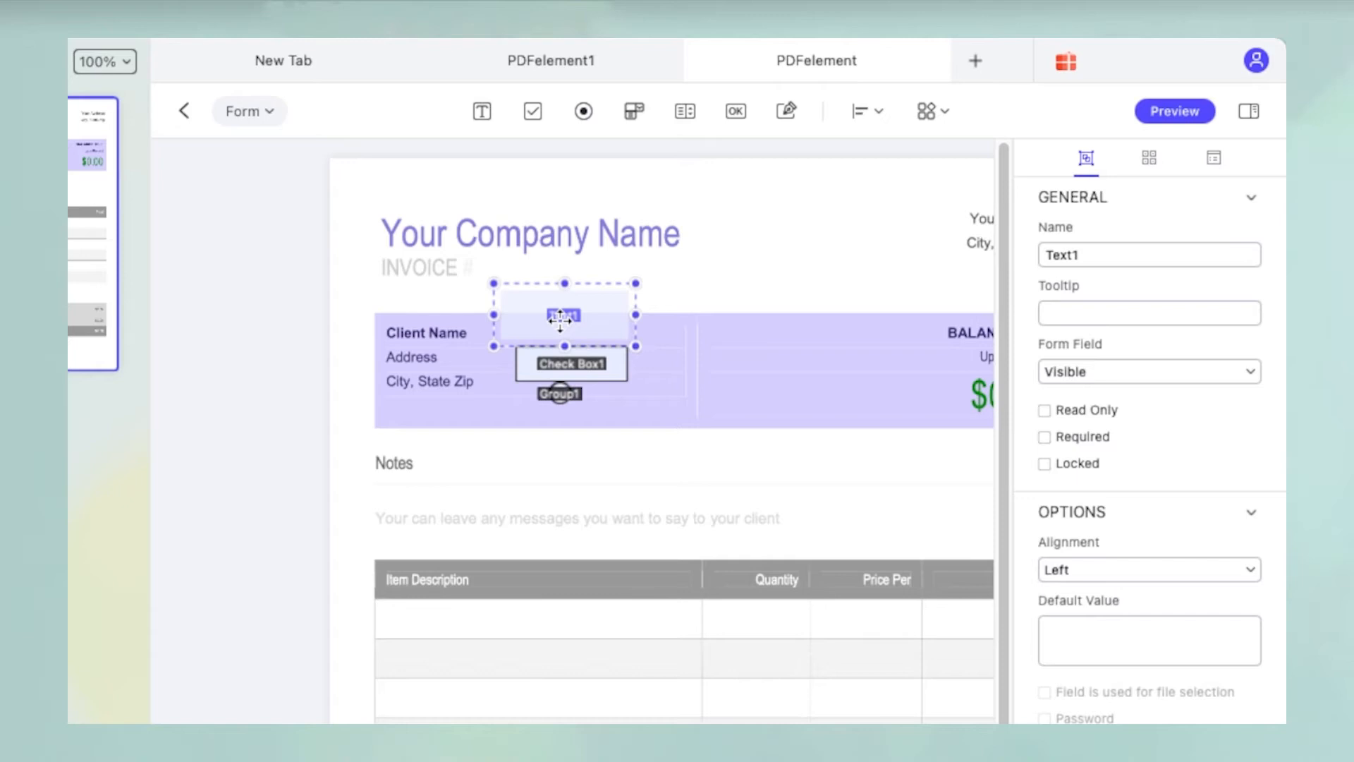
# Select the Text1 field to view its properties, then save the invoice with Cmd+S
pyautogui.click(1149, 312)
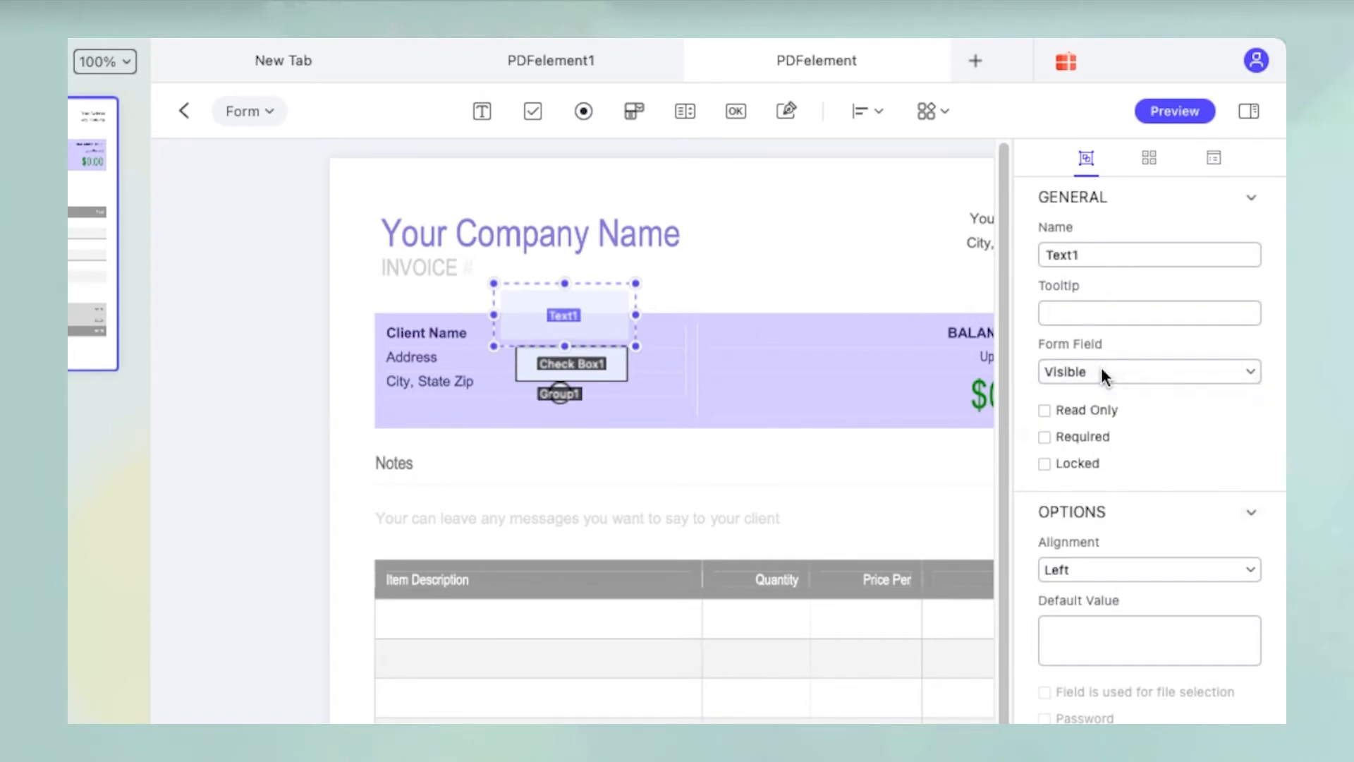
pyautogui.press('Cmd+S')
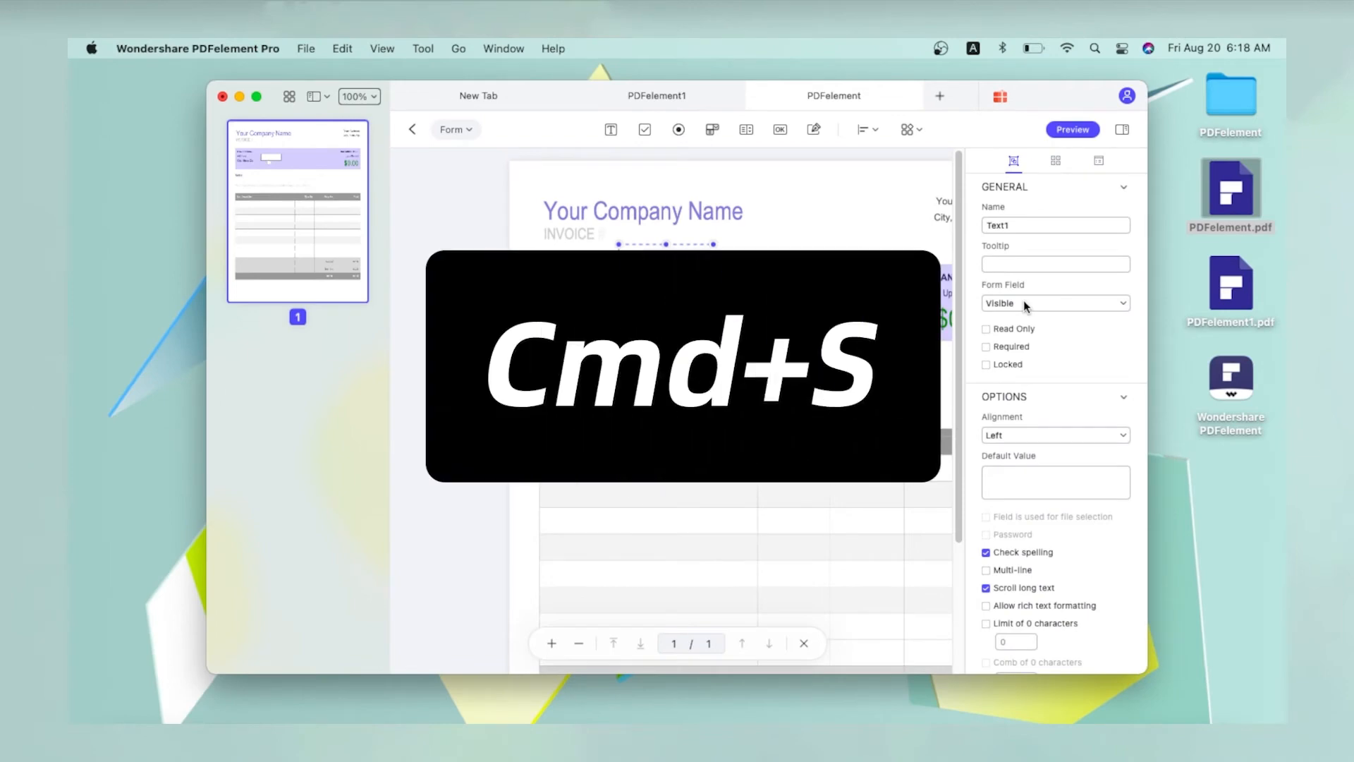
pyautogui.press('Cmd+S')
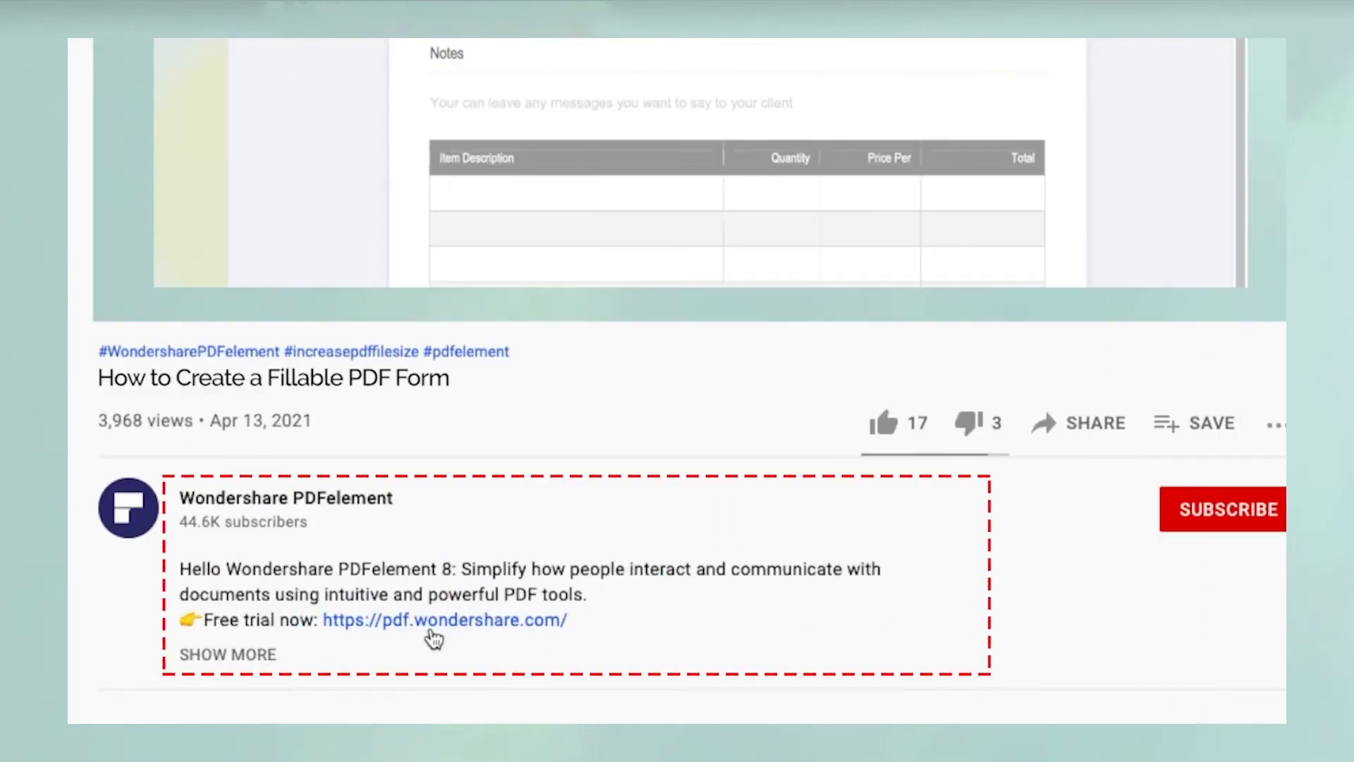
# Like the 'How to Create a Fillable PDF Form' video and subscribe to the Wondershare PDFelement channel
pyautogui.click(443, 620)
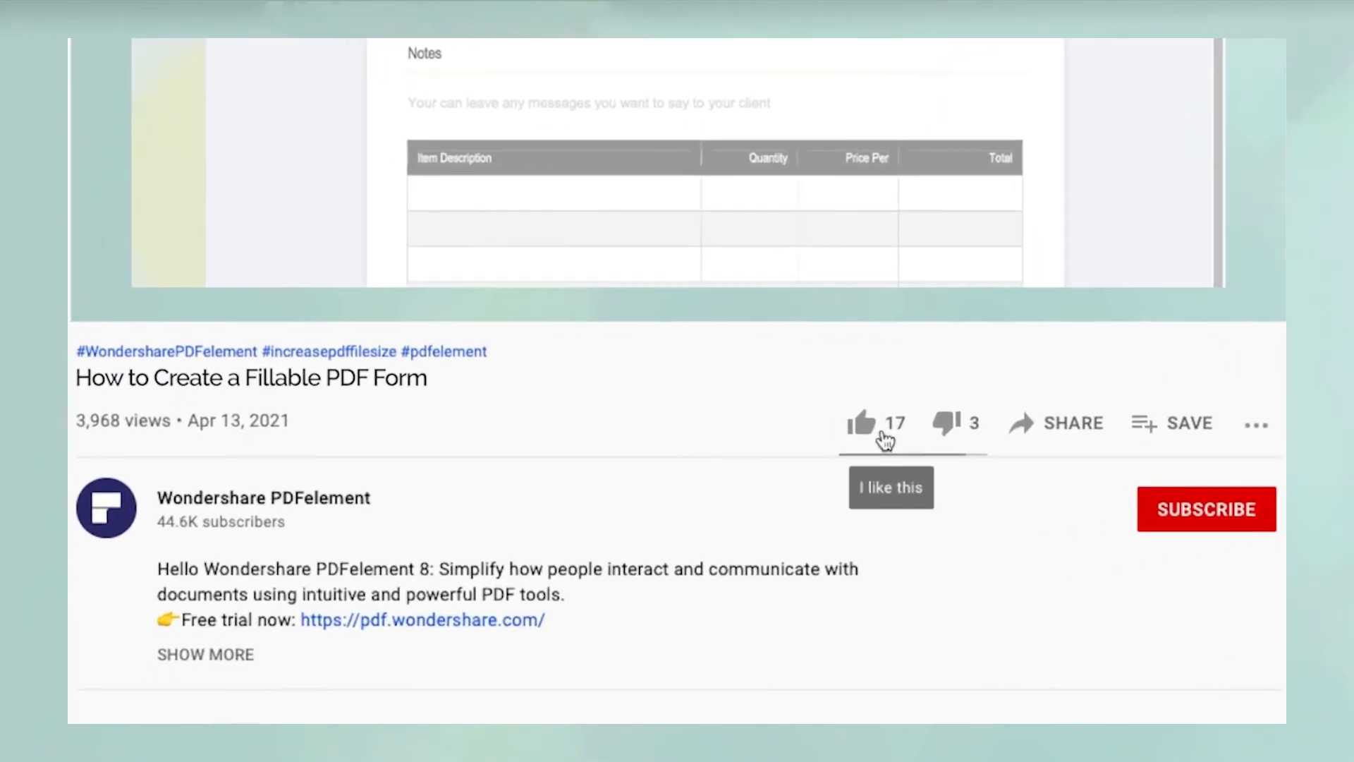
pyautogui.click(861, 421)
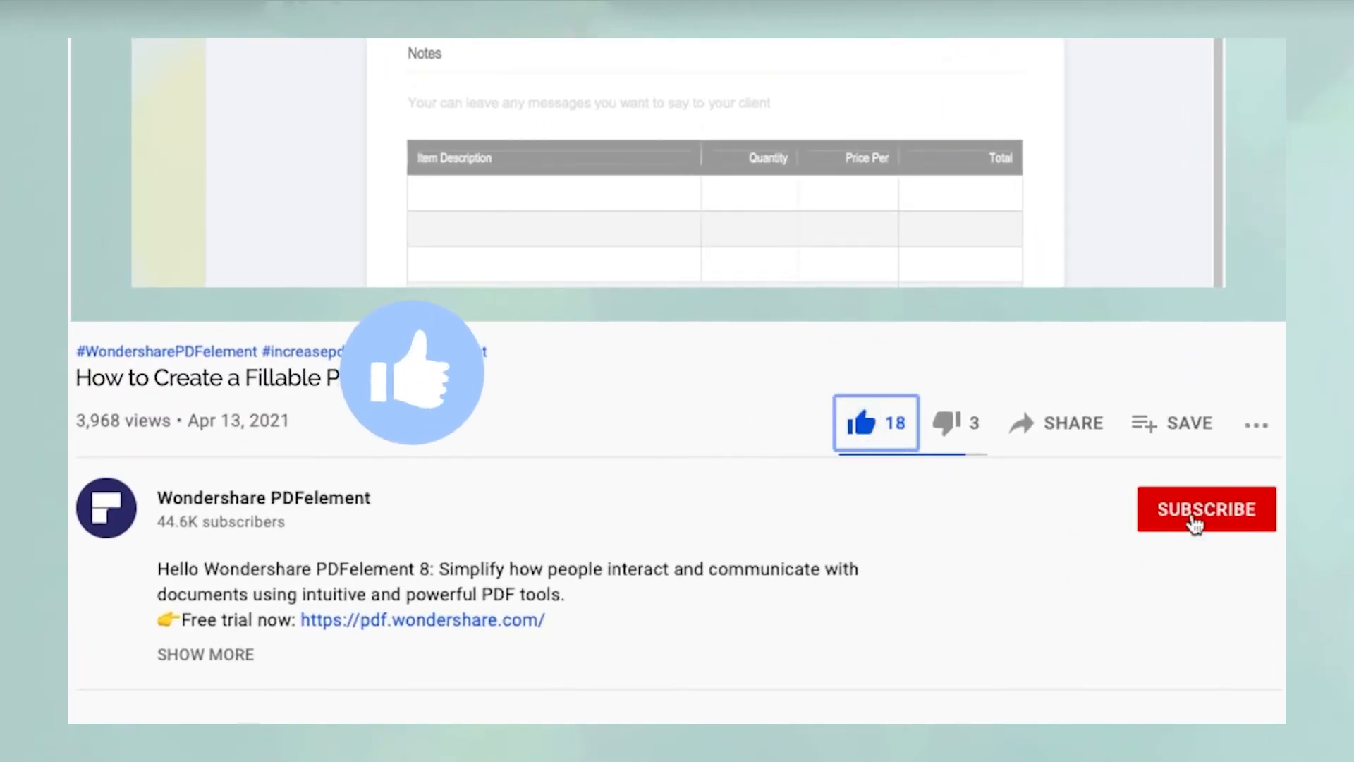
pyautogui.click(1205, 509)
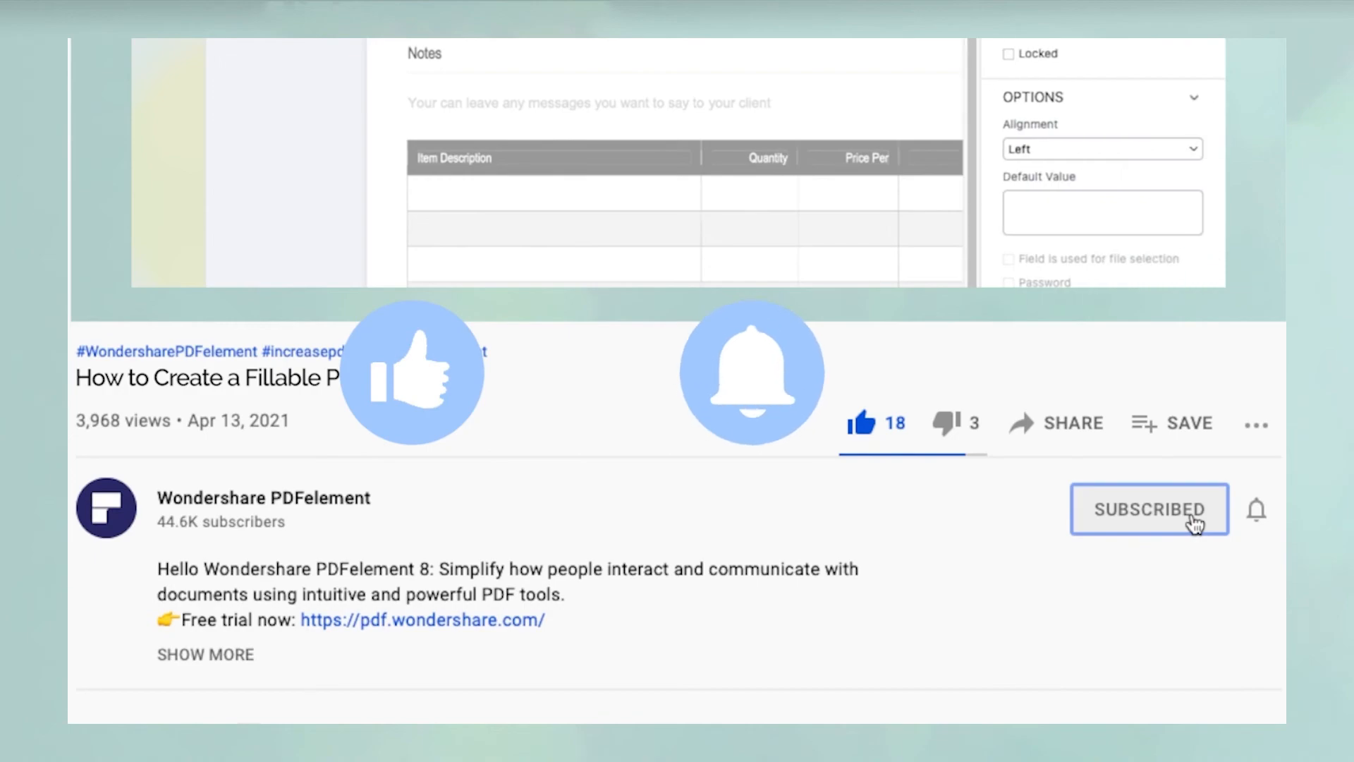